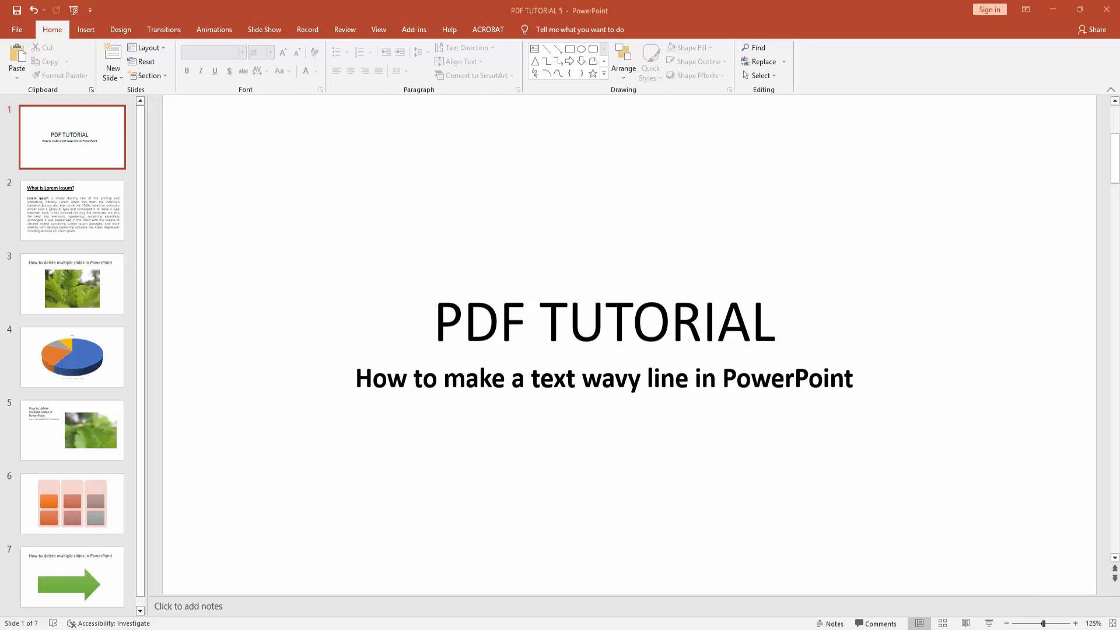
Add a Blank-layout slide as the second slide of the deck.
{"action": "left_click", "coordinate": [112, 77]}
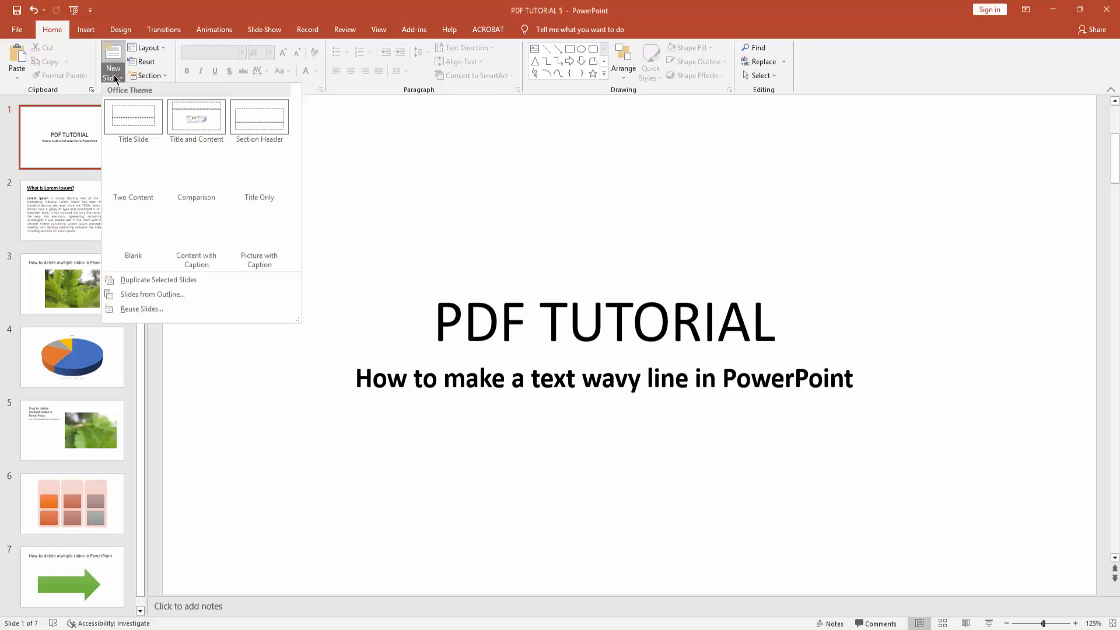
{"action": "left_click", "coordinate": [133, 228]}
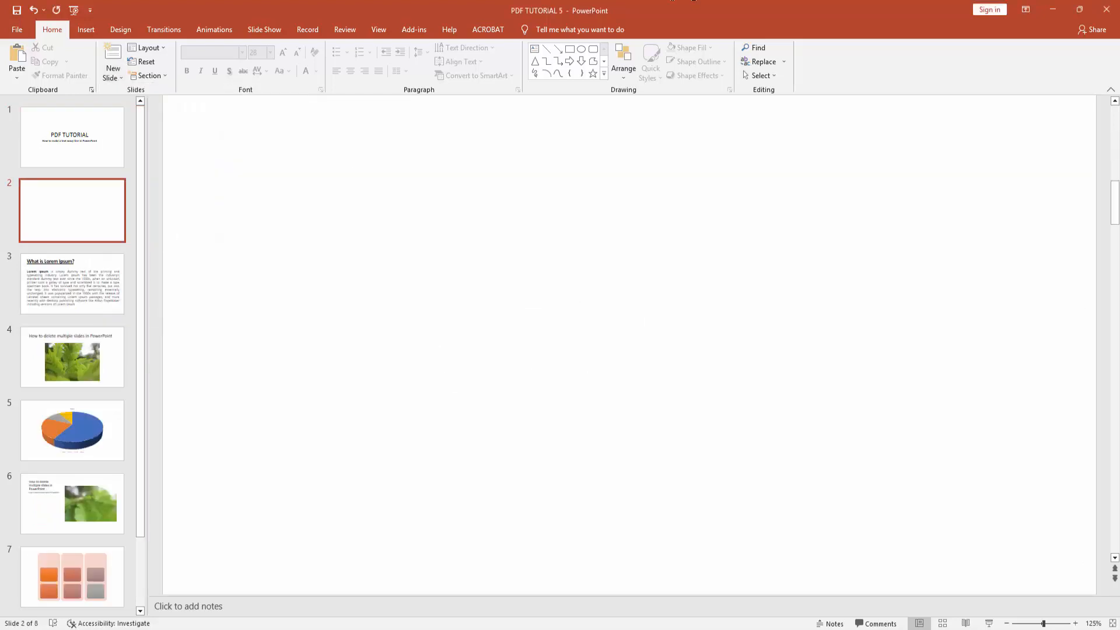
{"action": "left_click", "coordinate": [85, 29]}
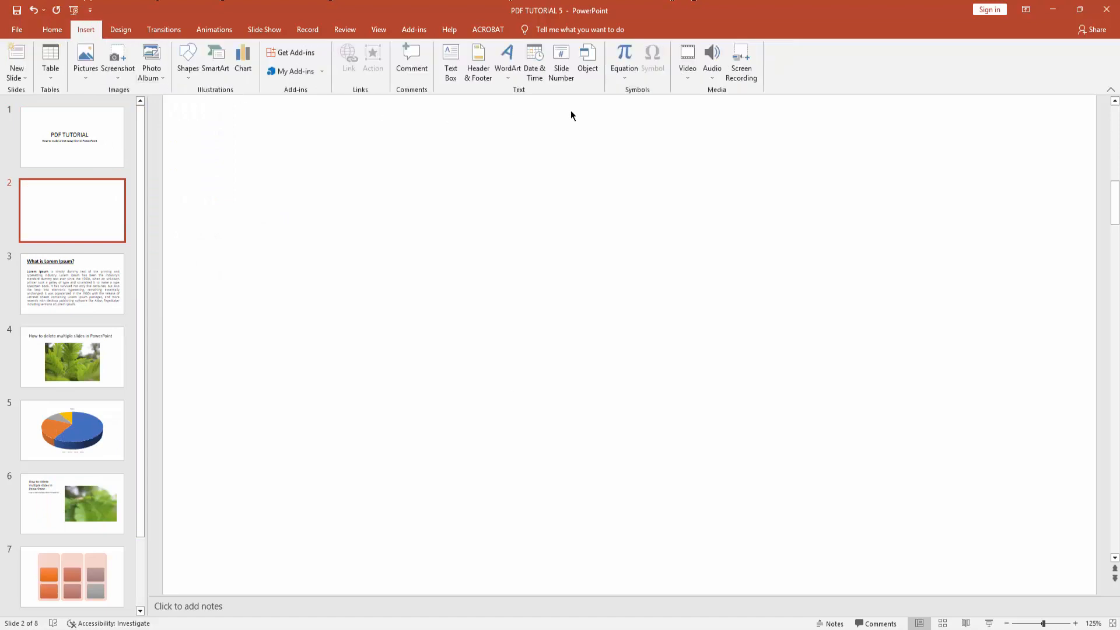
Insert blue-style WordArt reading 'text wavy line in PowerPoint' and select its text box.
{"action": "left_click", "coordinate": [507, 57]}
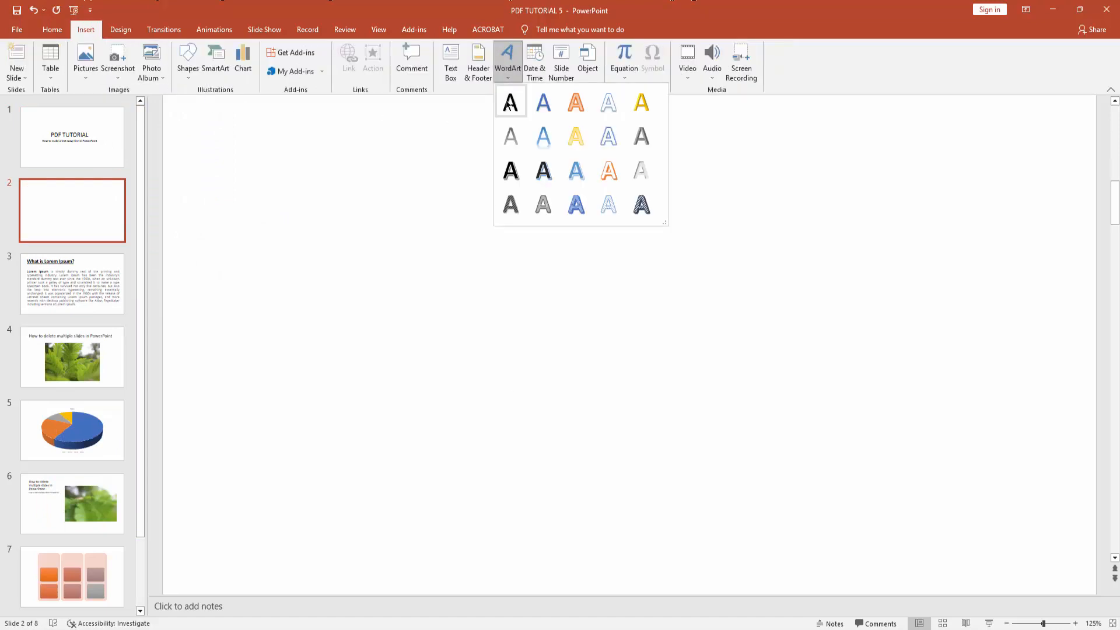
{"action": "mouse_move", "coordinate": [575, 204]}
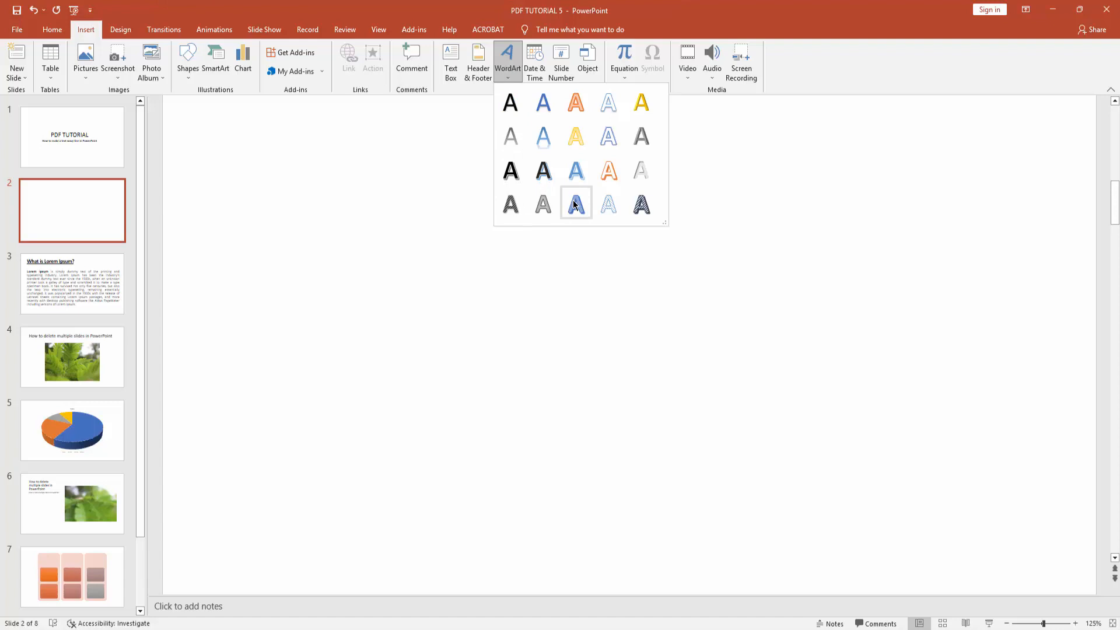
{"action": "left_click", "coordinate": [575, 203]}
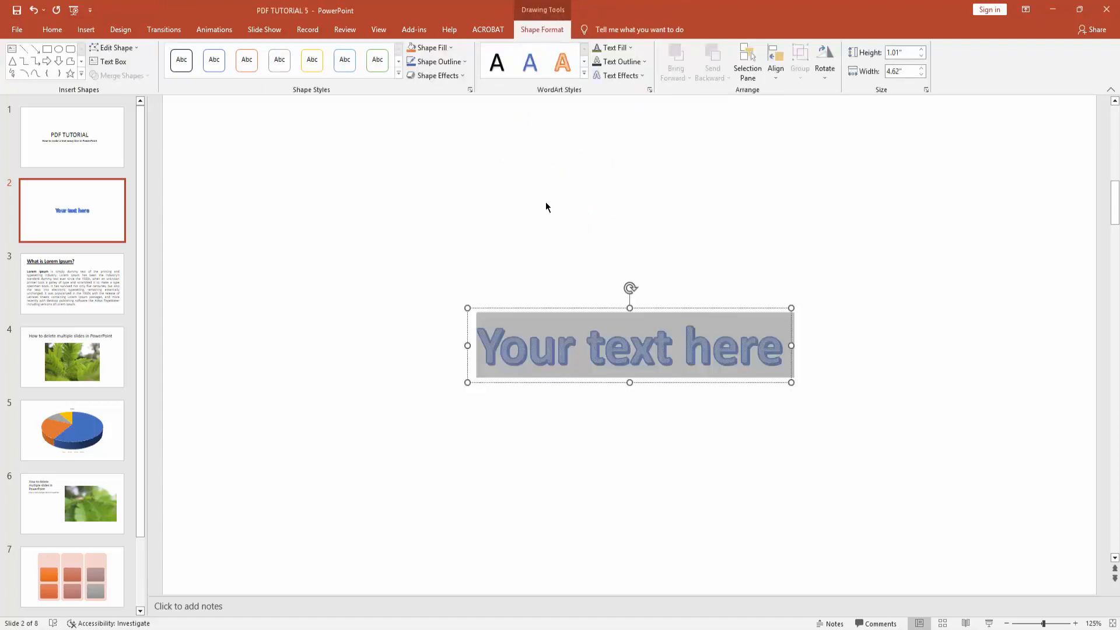
{"action": "type", "text": "text wavy line in PowerPoint"}
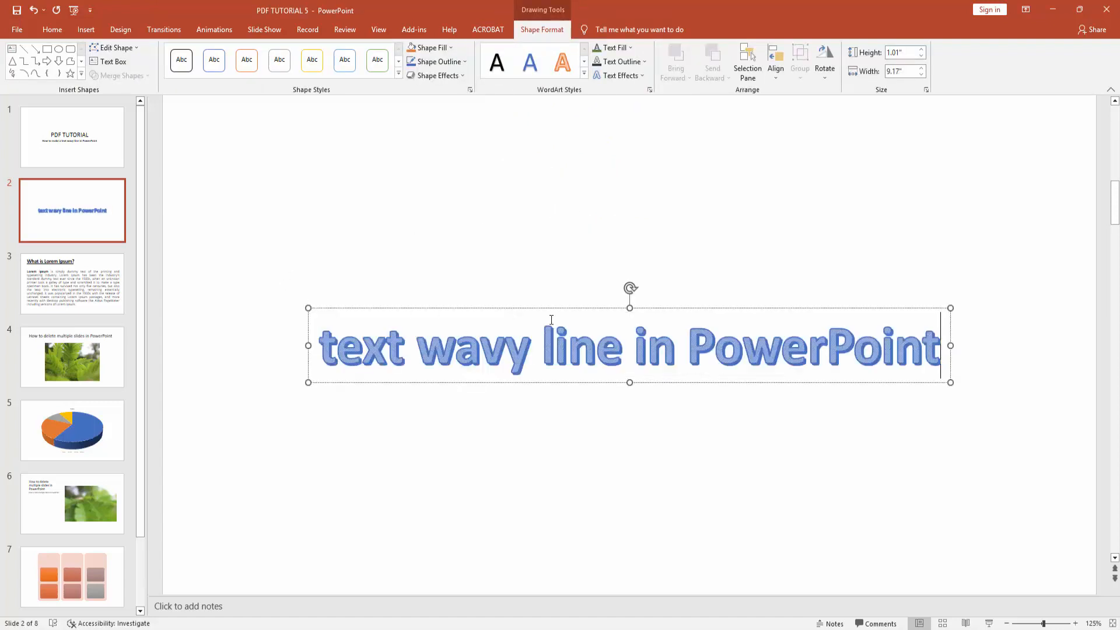
{"action": "left_click", "coordinate": [683, 348]}
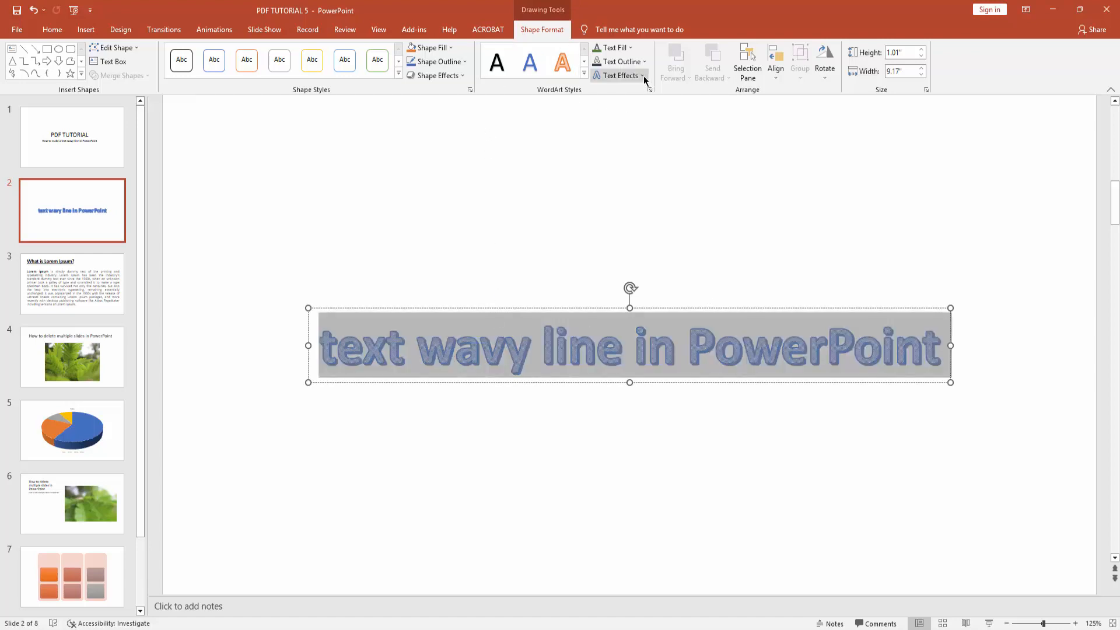
{"action": "mouse_move", "coordinate": [621, 75]}
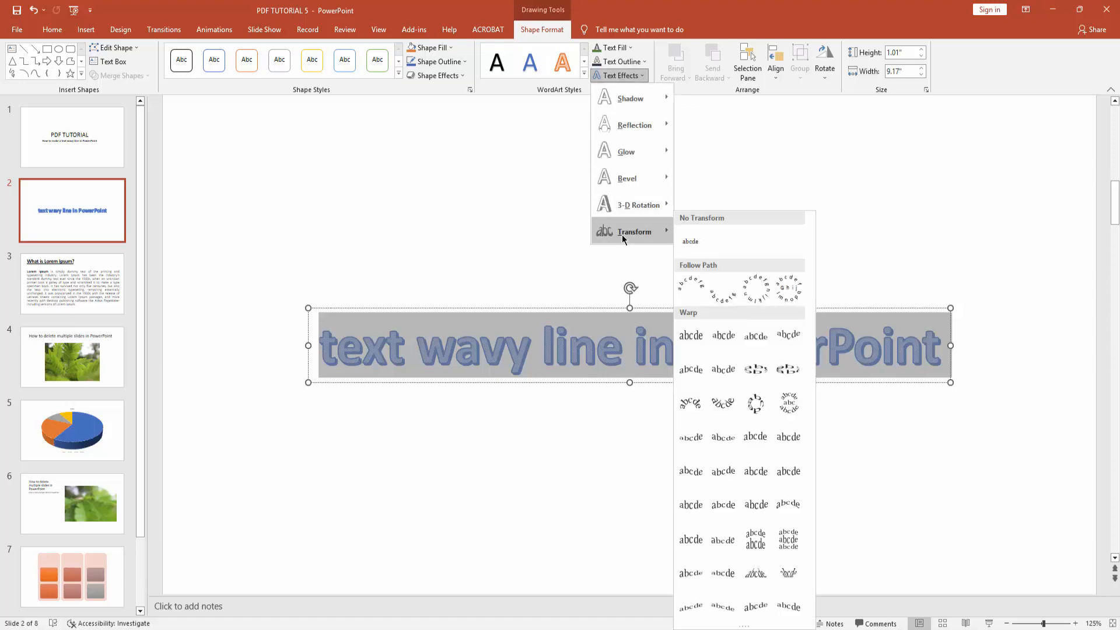
{"action": "mouse_move", "coordinate": [722, 403]}
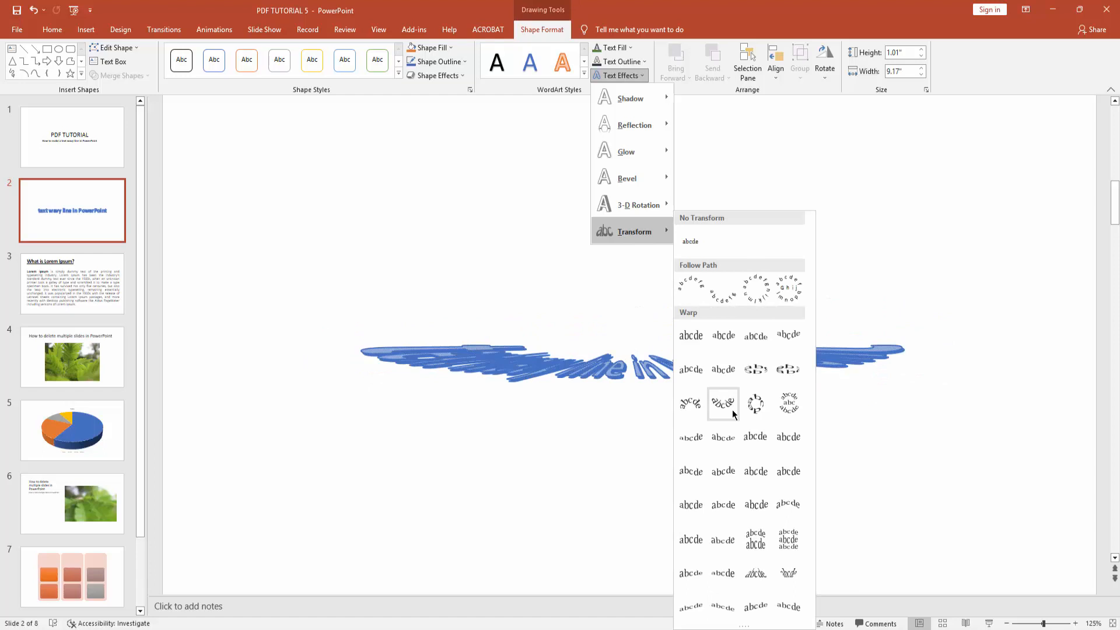
Apply the Wave: Down transform to the WordArt, then view the title slide.
{"action": "left_click", "coordinate": [690, 471]}
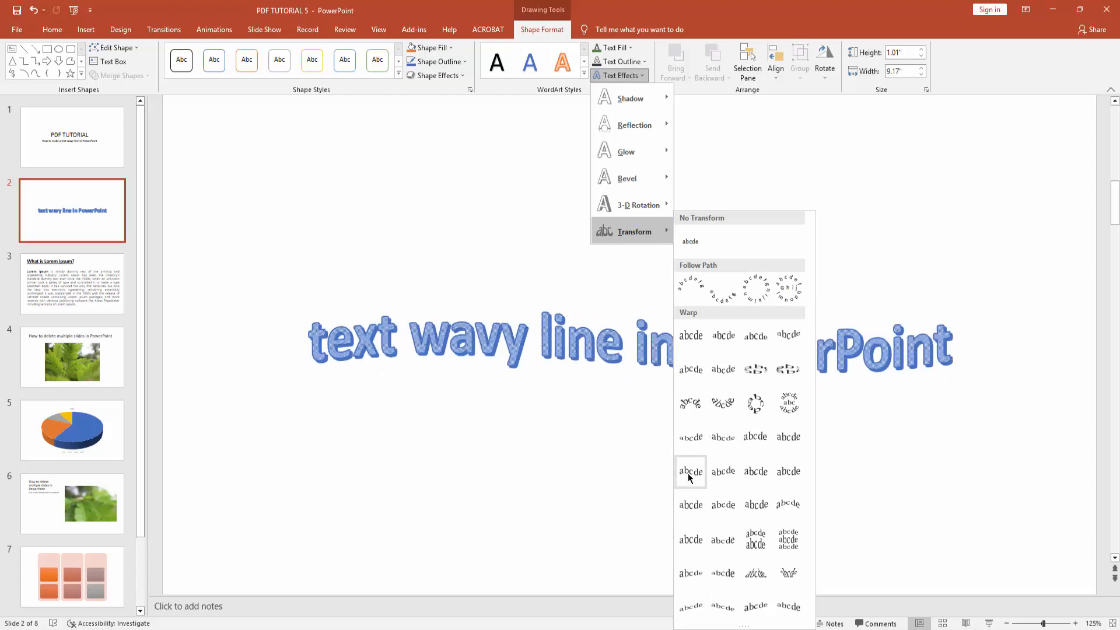
{"action": "mouse_move", "coordinate": [690, 471]}
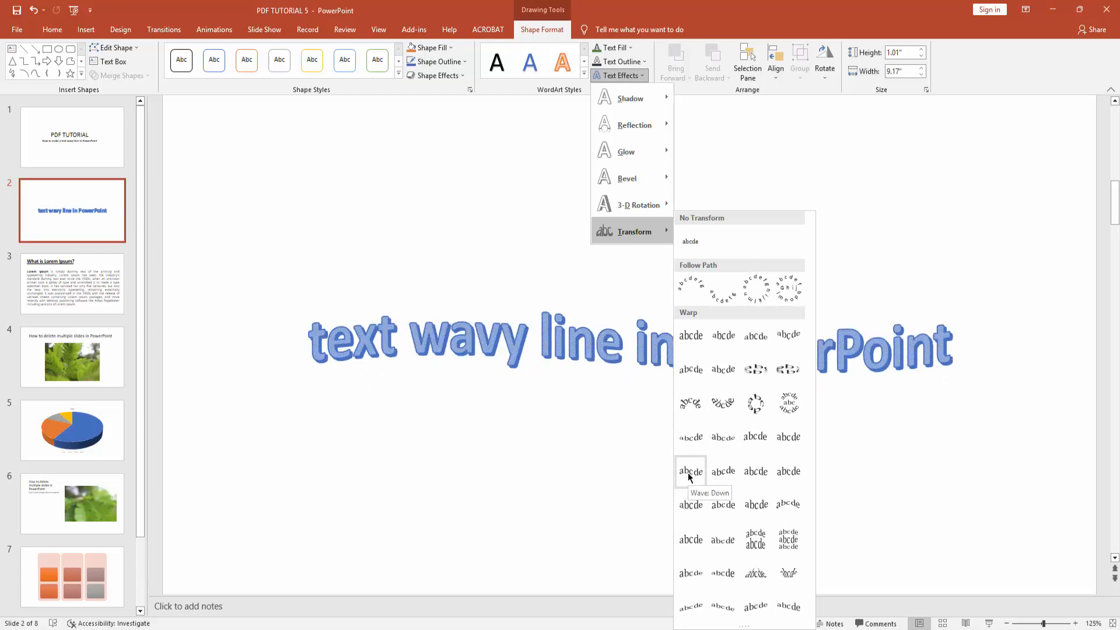
{"action": "left_click", "coordinate": [690, 471]}
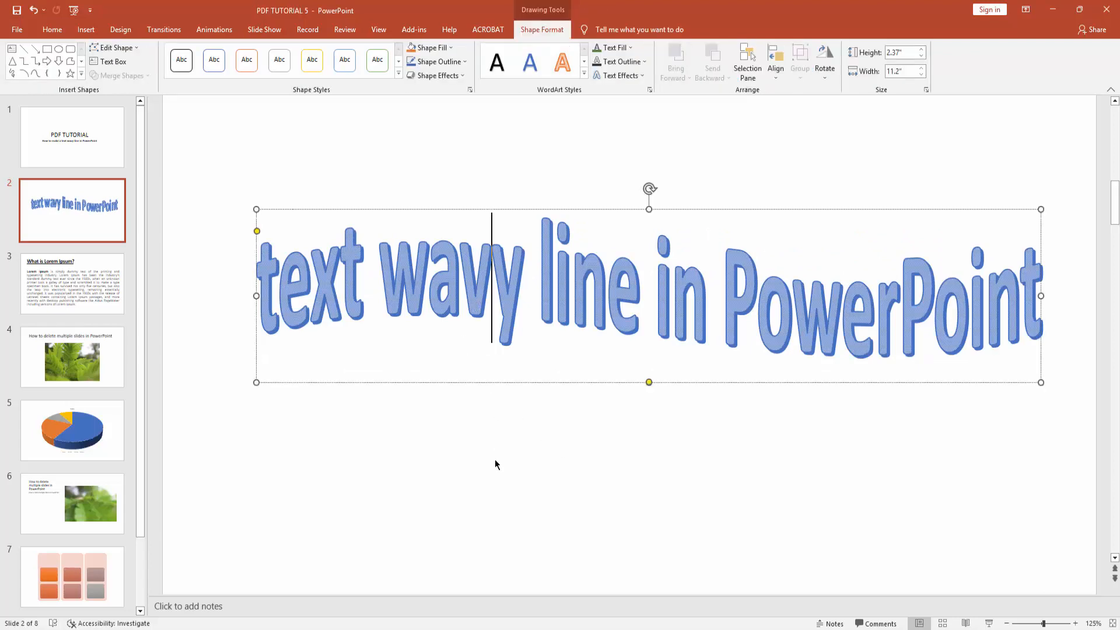
{"action": "left_click", "coordinate": [73, 137]}
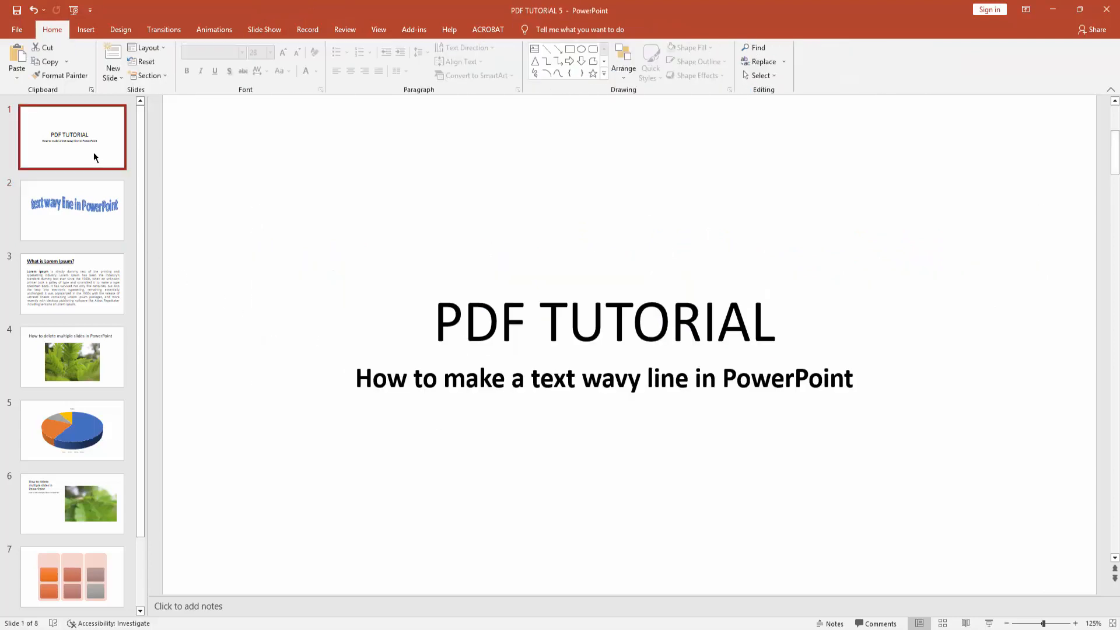
Select the slide 2 thumbnail to view the wavy WordArt.
{"action": "left_click", "coordinate": [72, 210]}
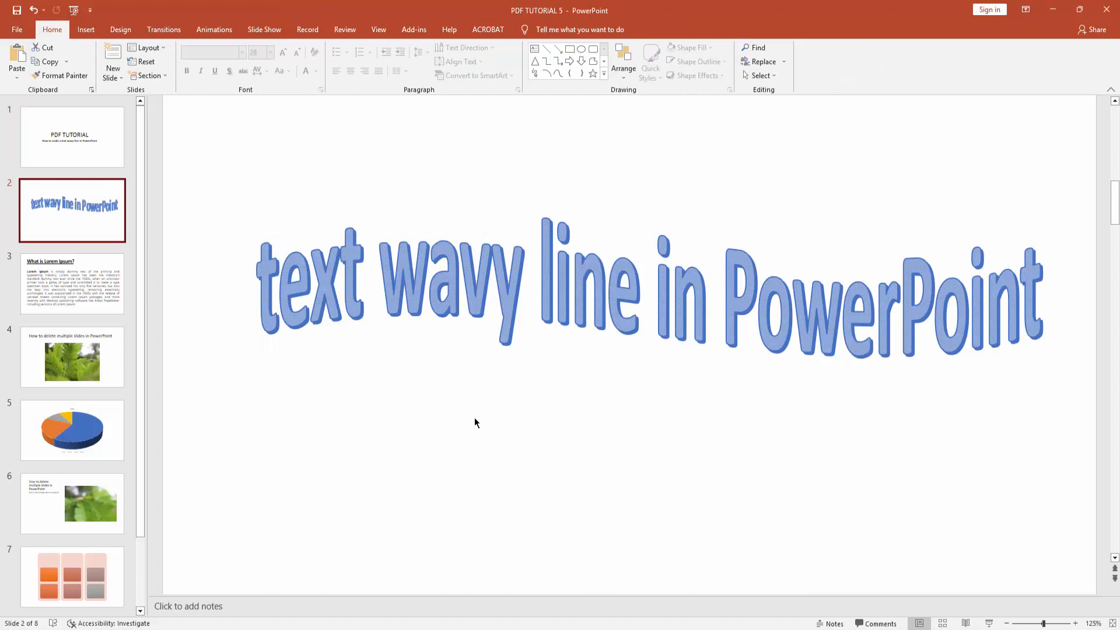
{"action": "mouse_move", "coordinate": [712, 489]}
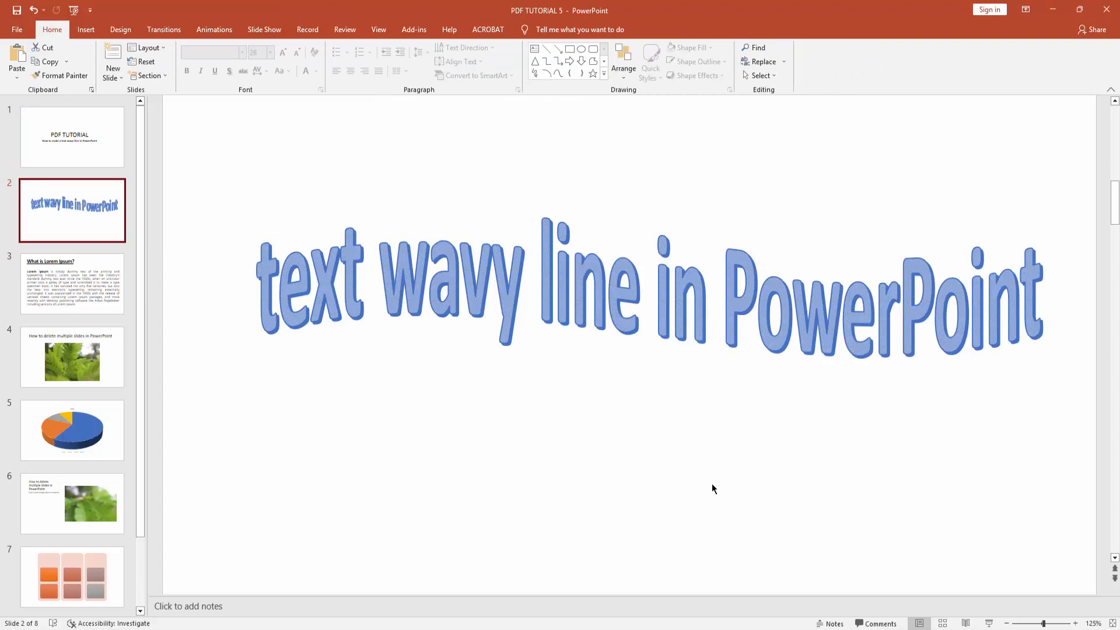
{"action": "mouse_move", "coordinate": [668, 480]}
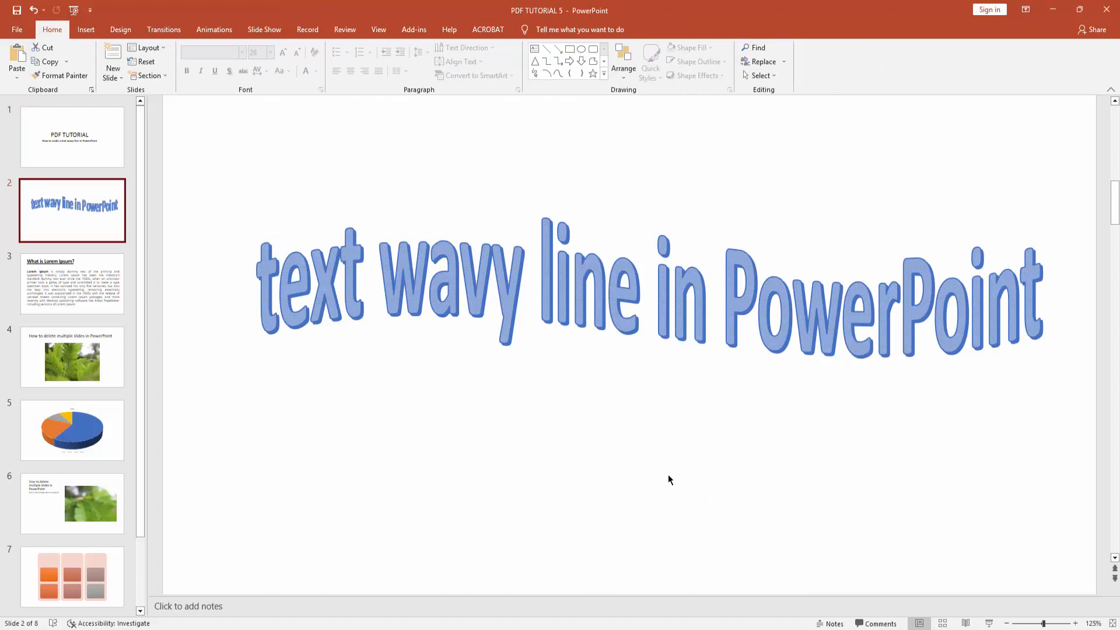
{"action": "mouse_move", "coordinate": [665, 475]}
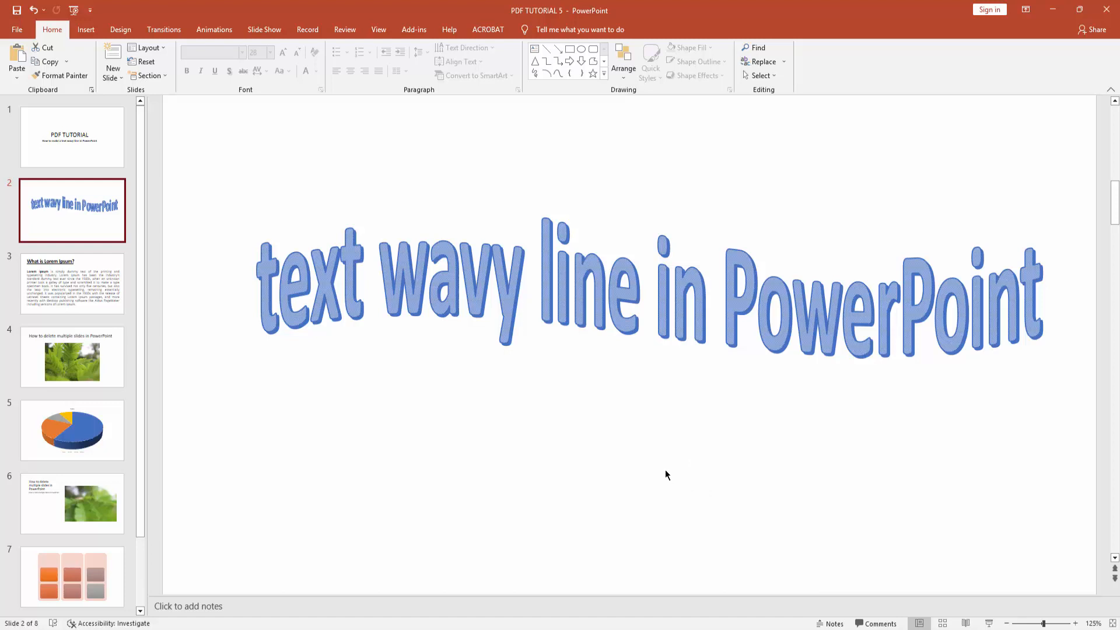
{"action": "mouse_move", "coordinate": [660, 475]}
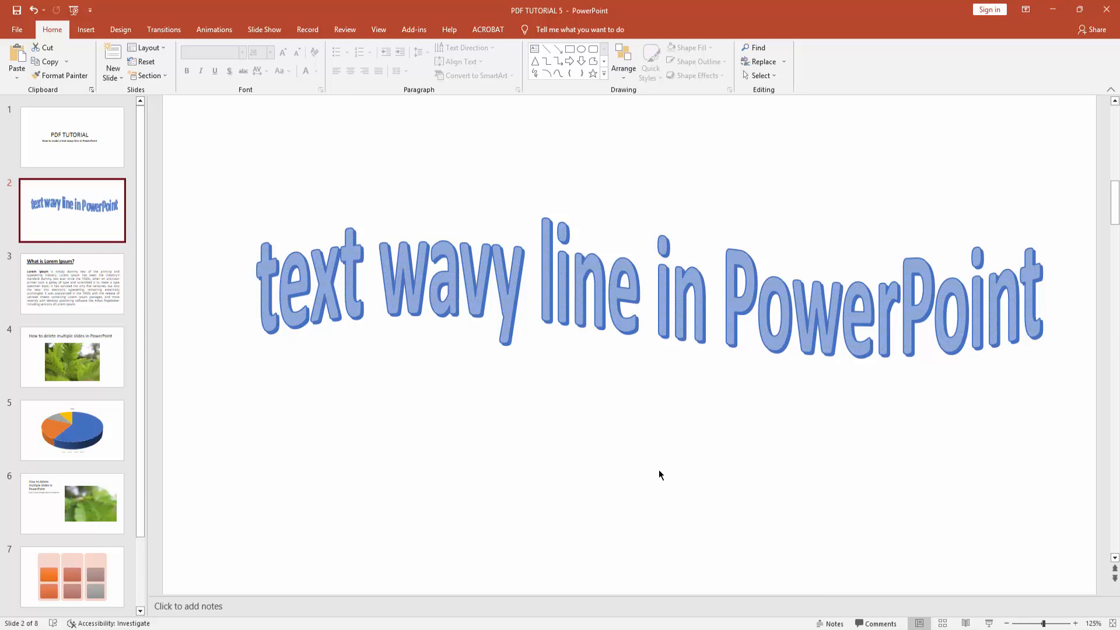
{"action": "mouse_move", "coordinate": [649, 445]}
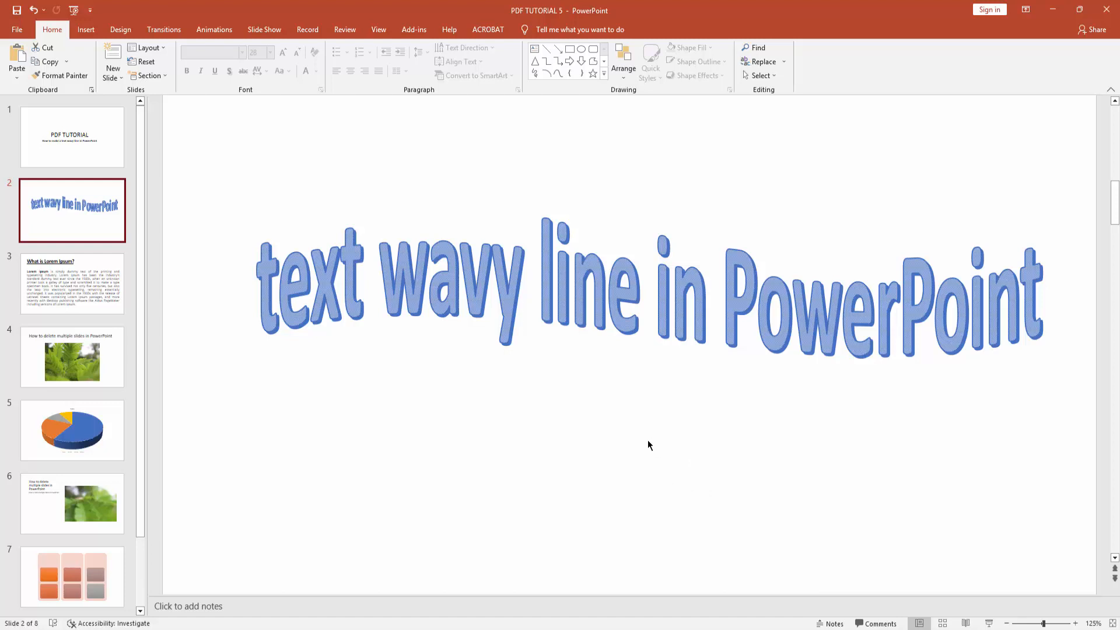